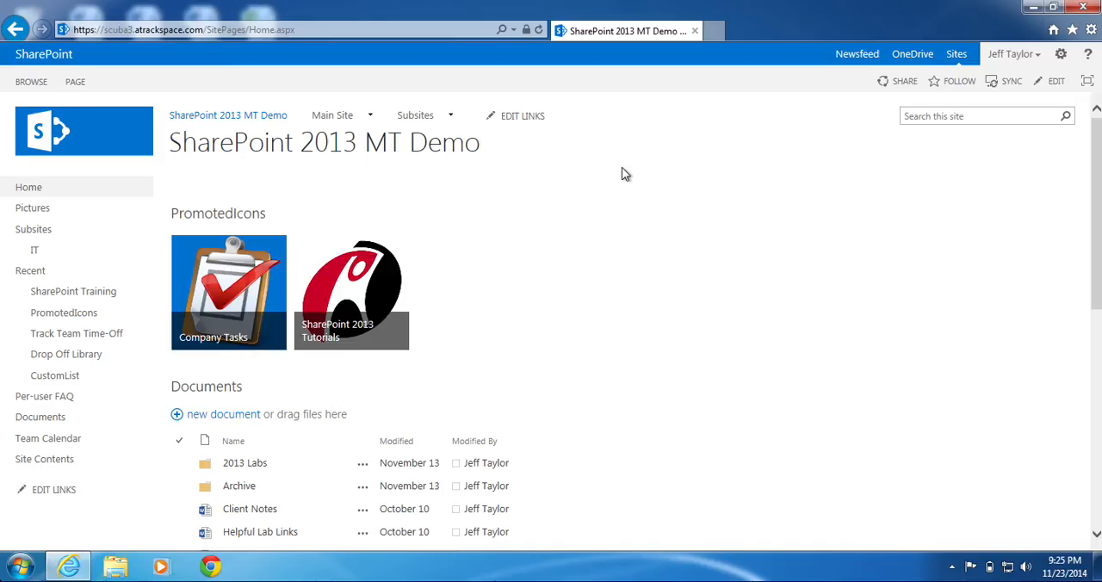
mouse_move(578, 336)
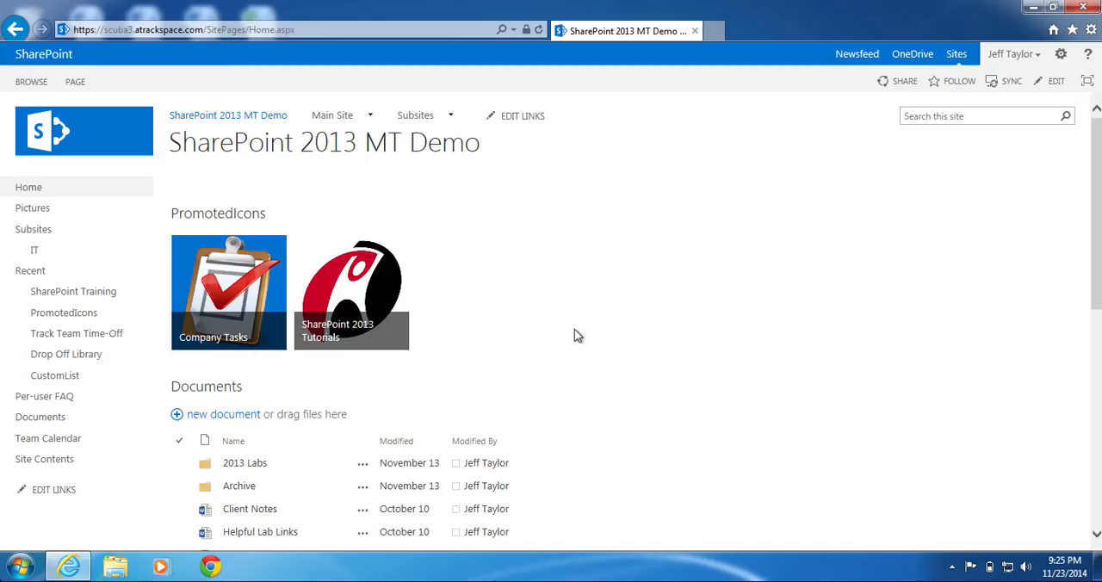
mouse_move(633, 337)
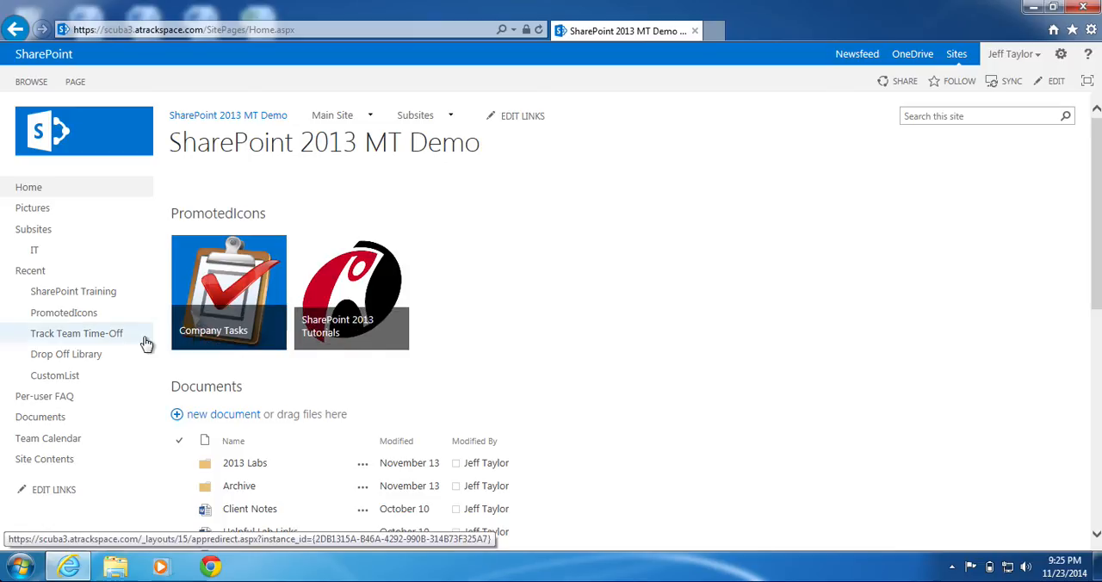
mouse_move(39, 416)
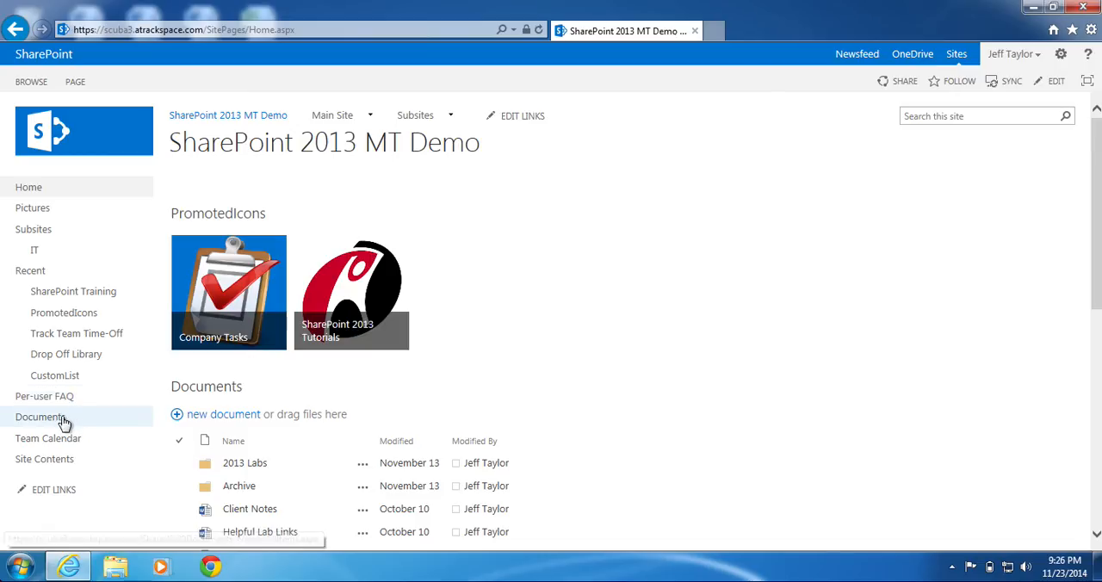
Open the Documents library from Quick Launch and show its LIBRARY ribbon tools
click(40, 417)
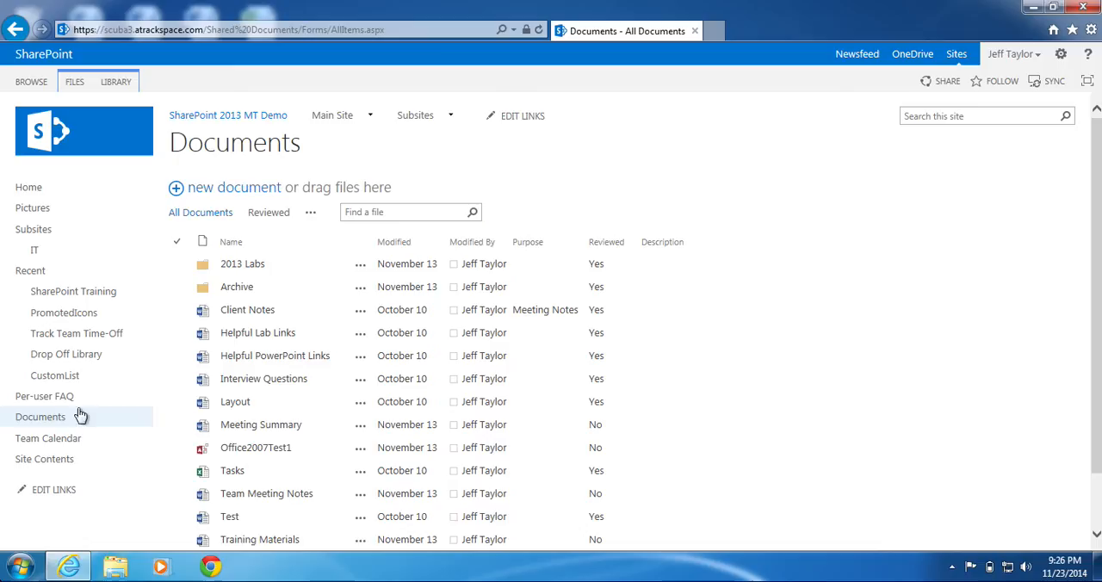
mouse_move(736, 188)
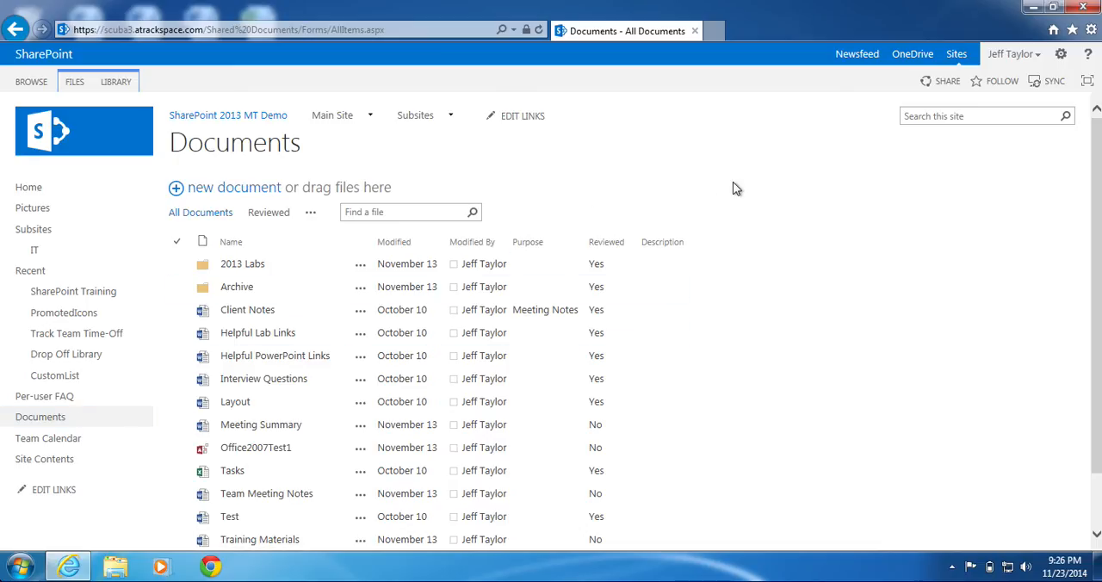
mouse_move(397, 175)
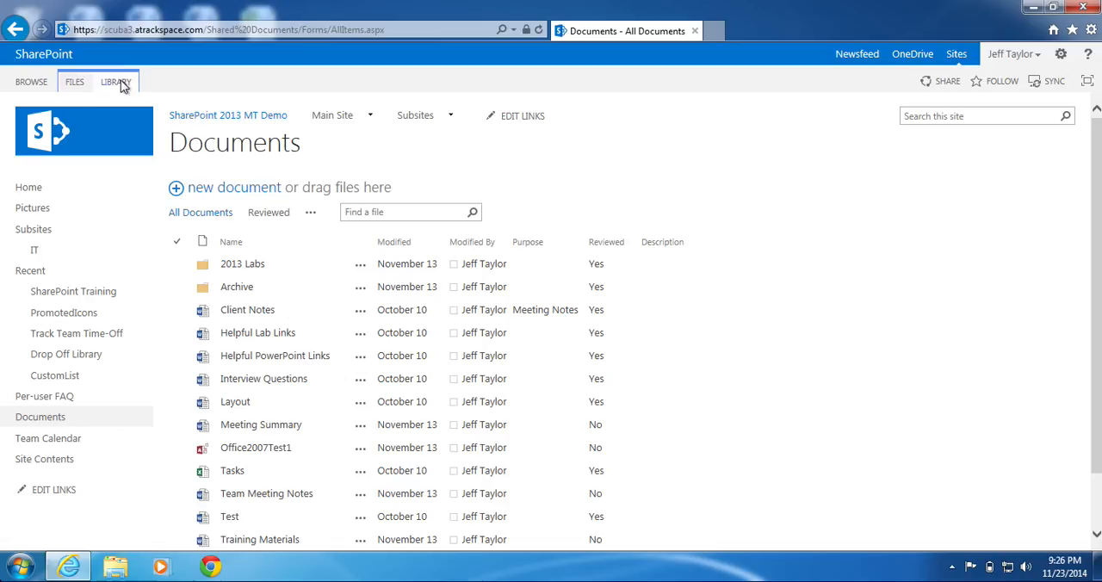
click(116, 81)
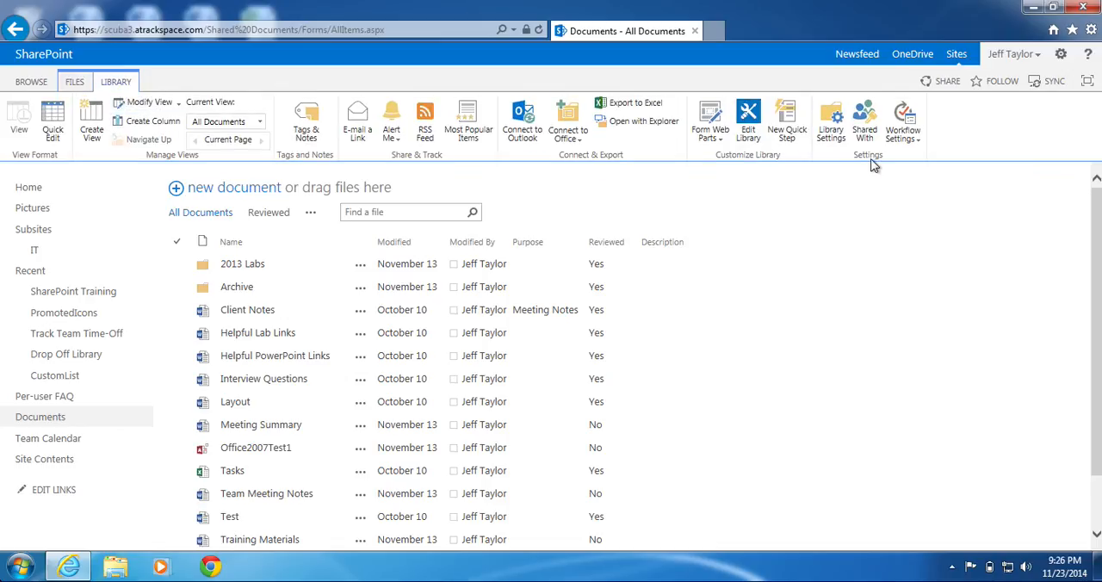
mouse_move(830, 119)
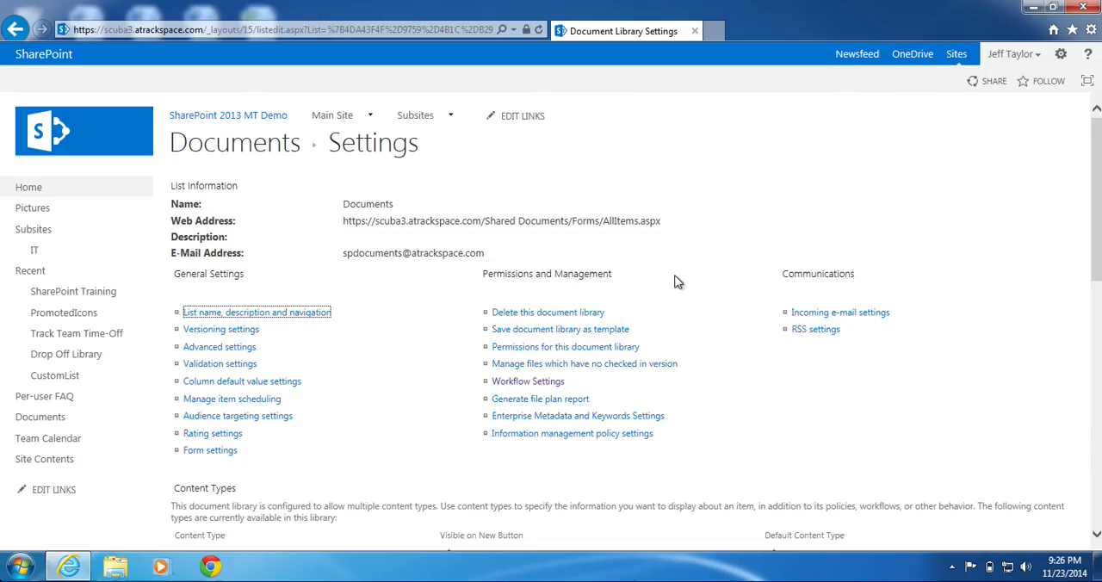
mouse_move(1070, 184)
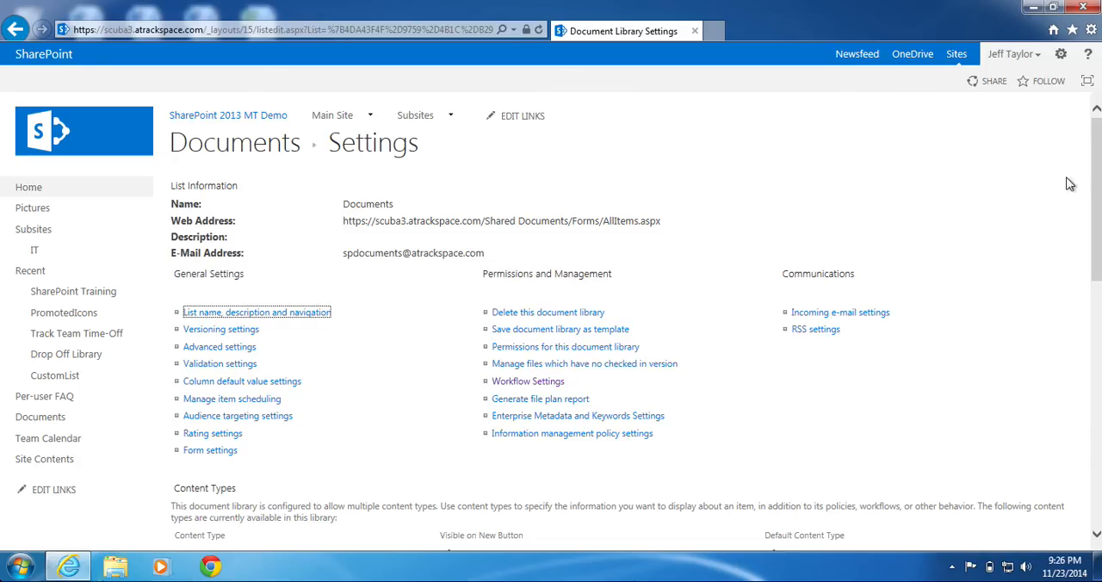
Scroll to the Views section of Library Settings and open the Reviewed view for editing
scroll(down, 3)
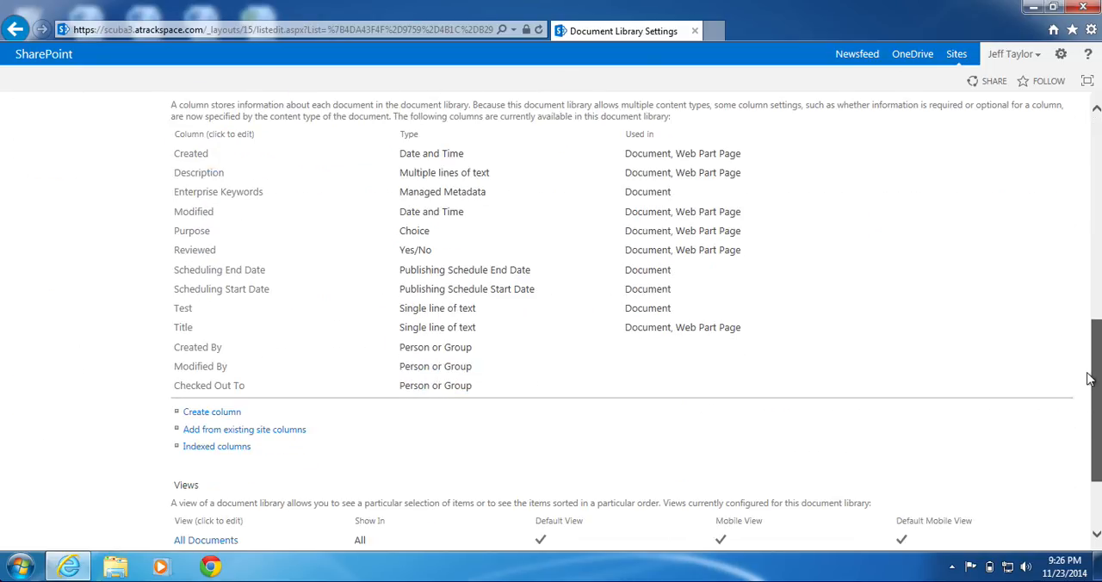
scroll(down, 3)
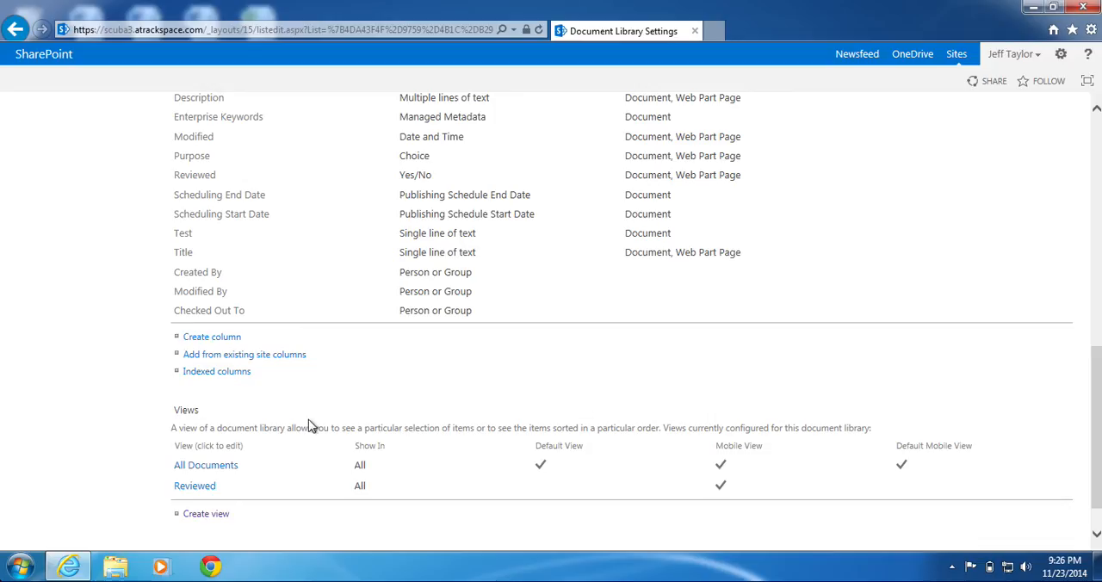
mouse_move(260, 442)
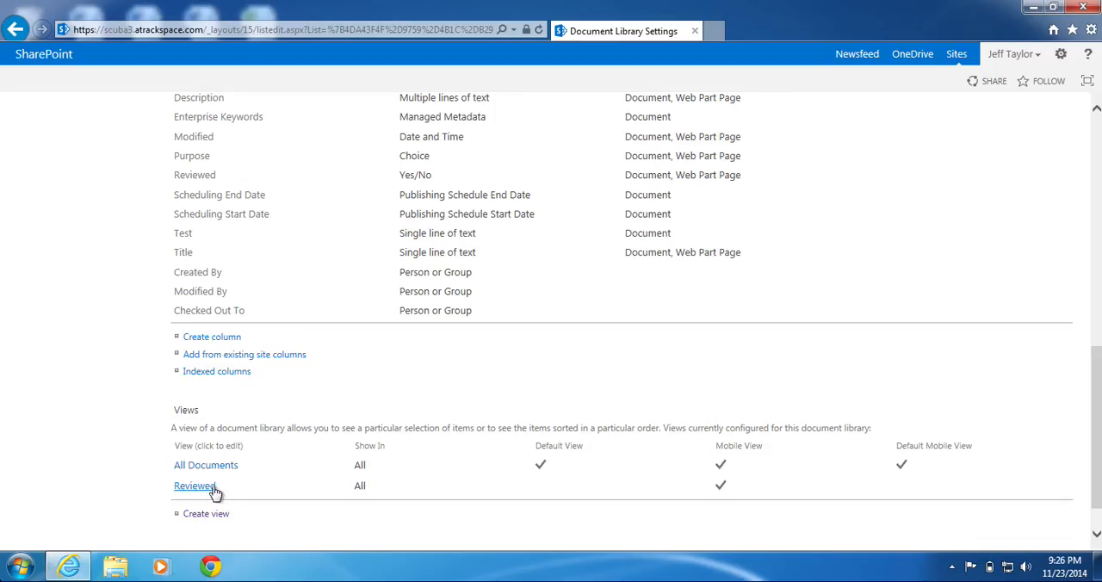
mouse_move(194, 486)
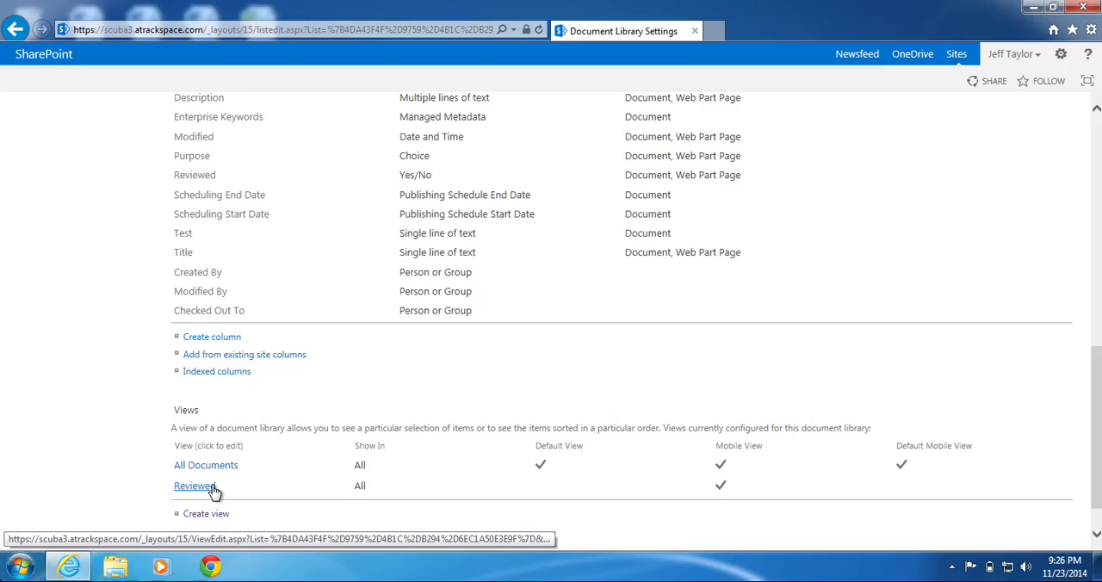
click(194, 485)
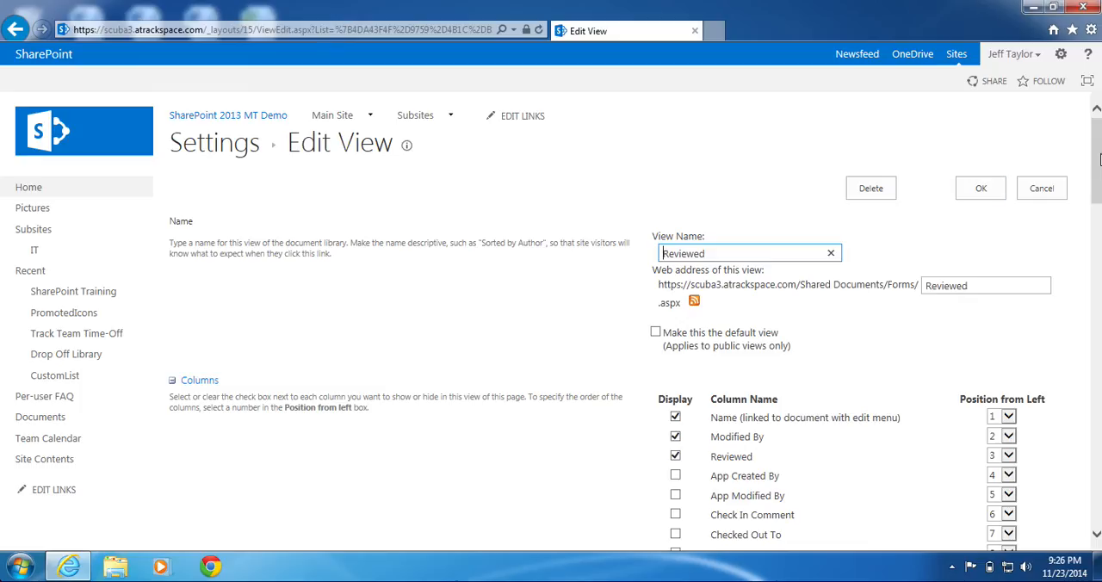
Tick 'Make this the default view' for Reviewed and scroll toward the Columns section
scroll(down, 3)
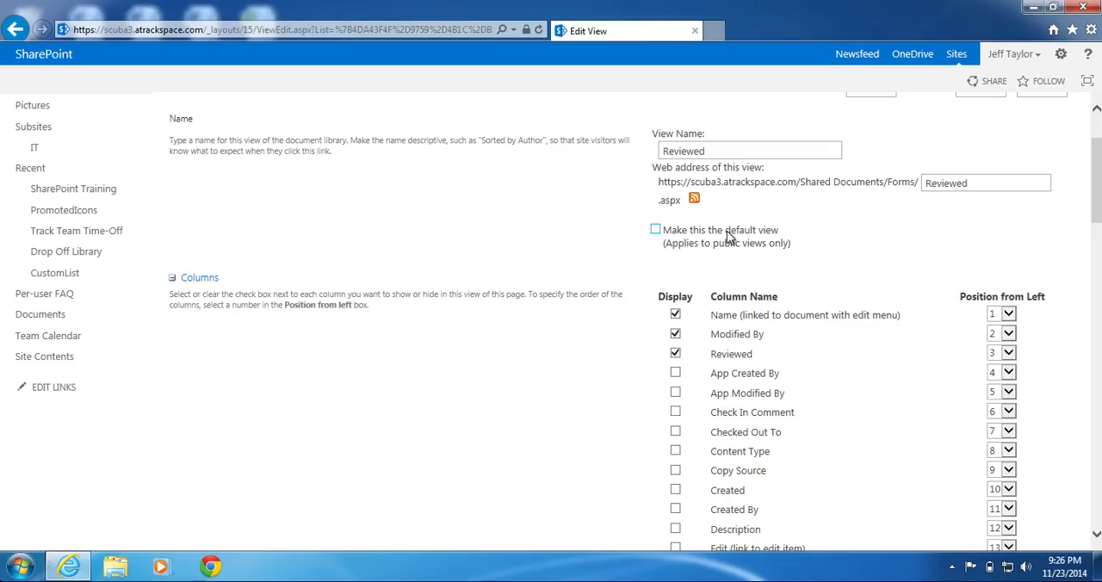
click(655, 229)
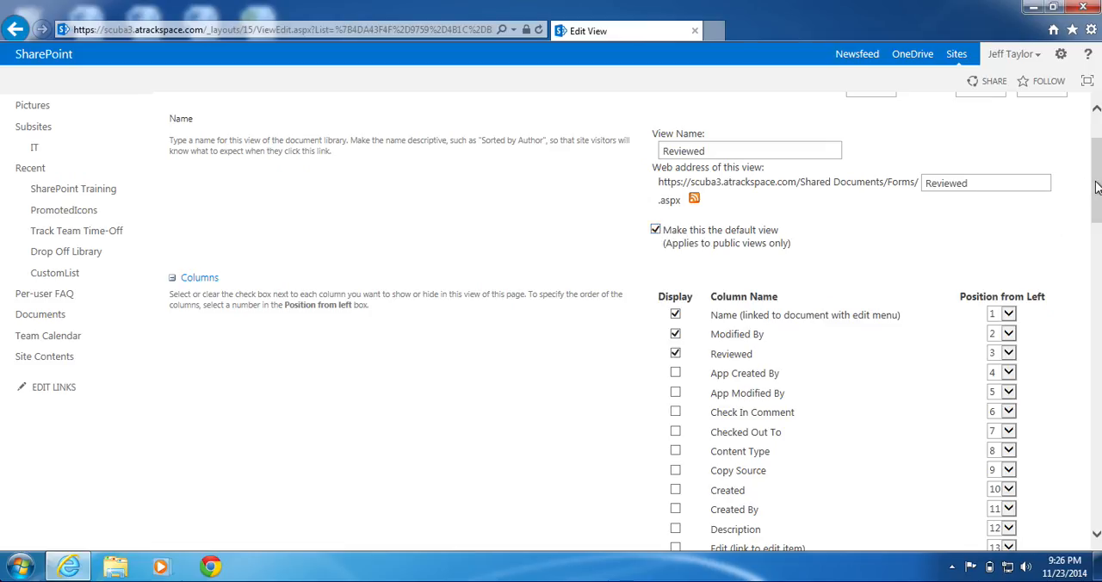
scroll(down, 3)
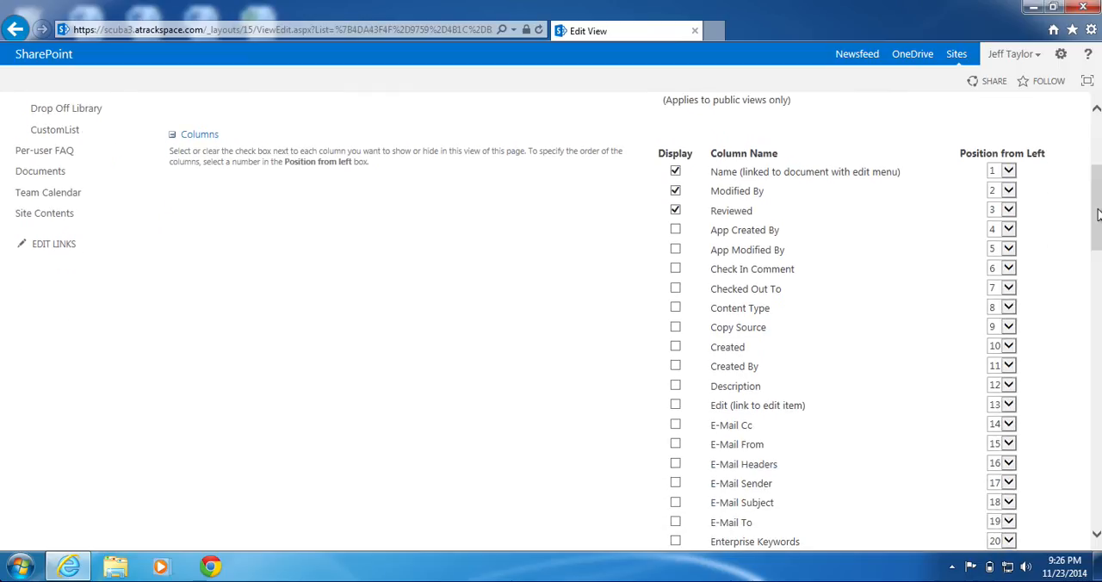
mouse_move(704, 396)
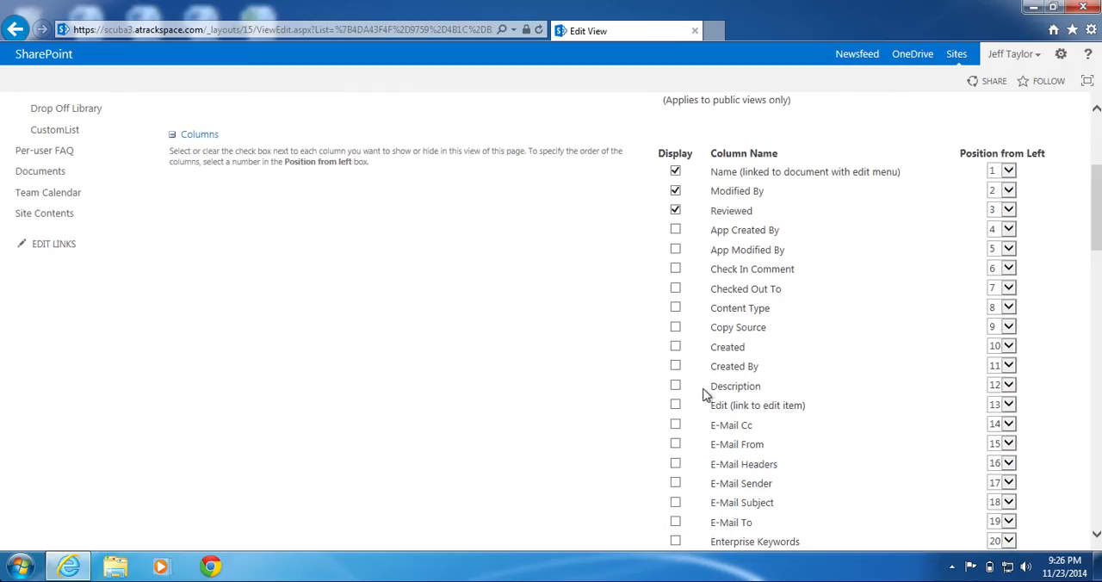
Display the Description column in the Reviewed view and click OK to save
click(675, 386)
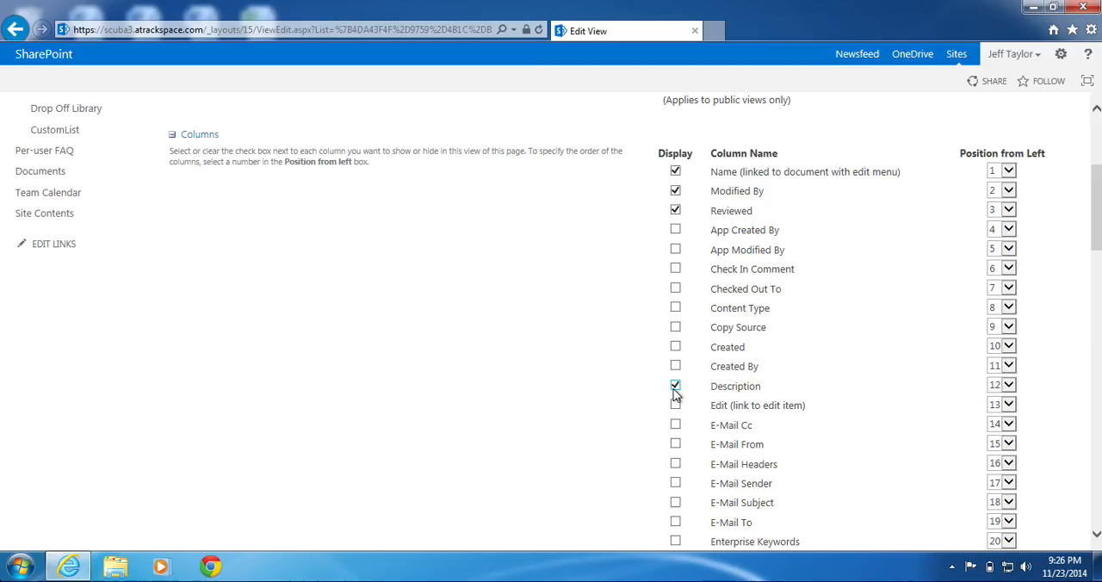
click(674, 386)
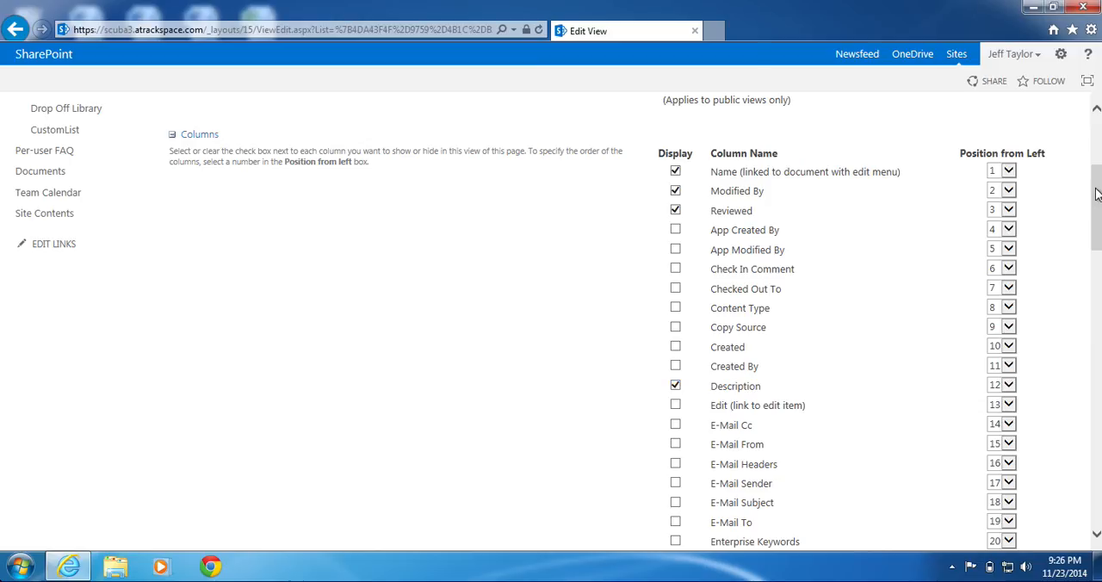
scroll(down, 3)
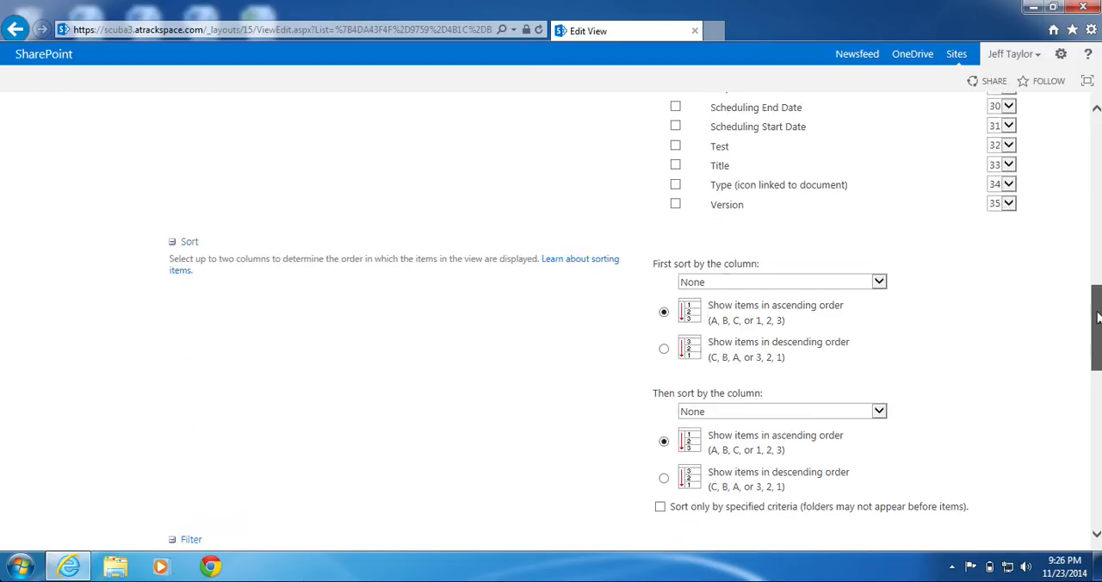
scroll(down, 3)
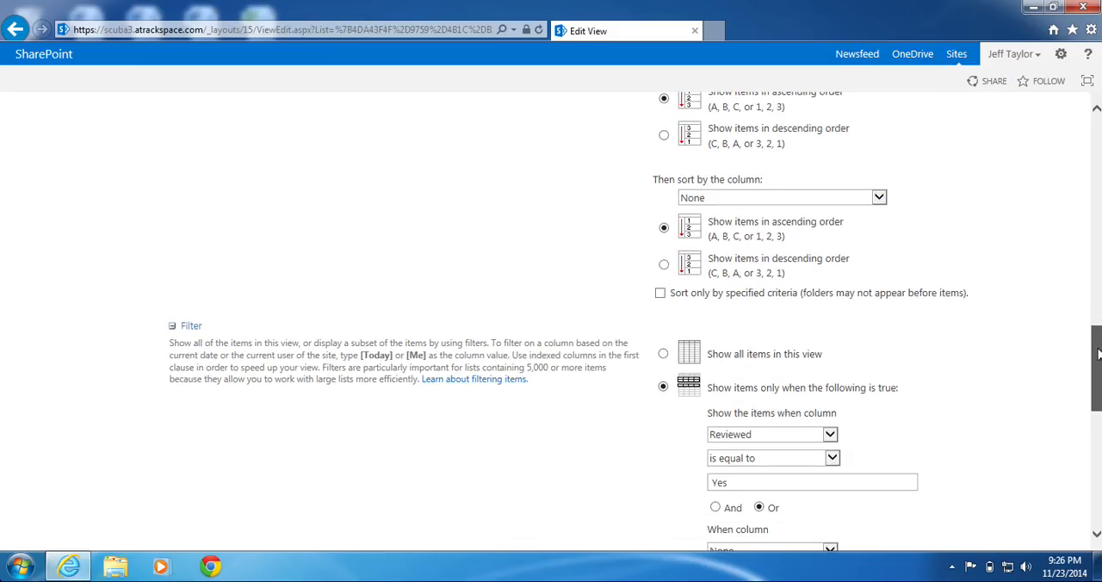
scroll(down, 3)
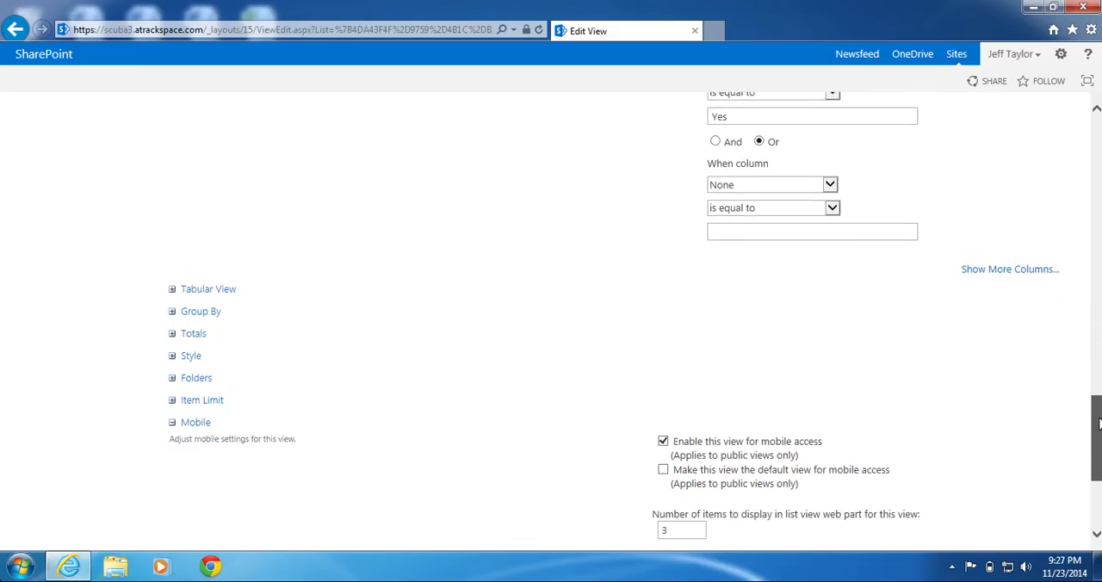
scroll(down, 3)
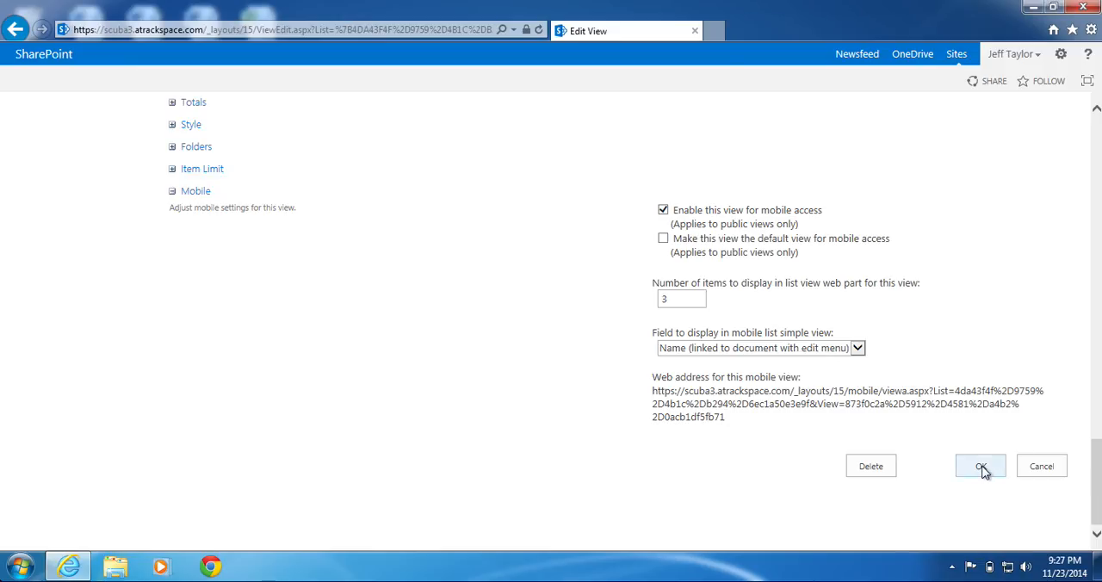
click(980, 466)
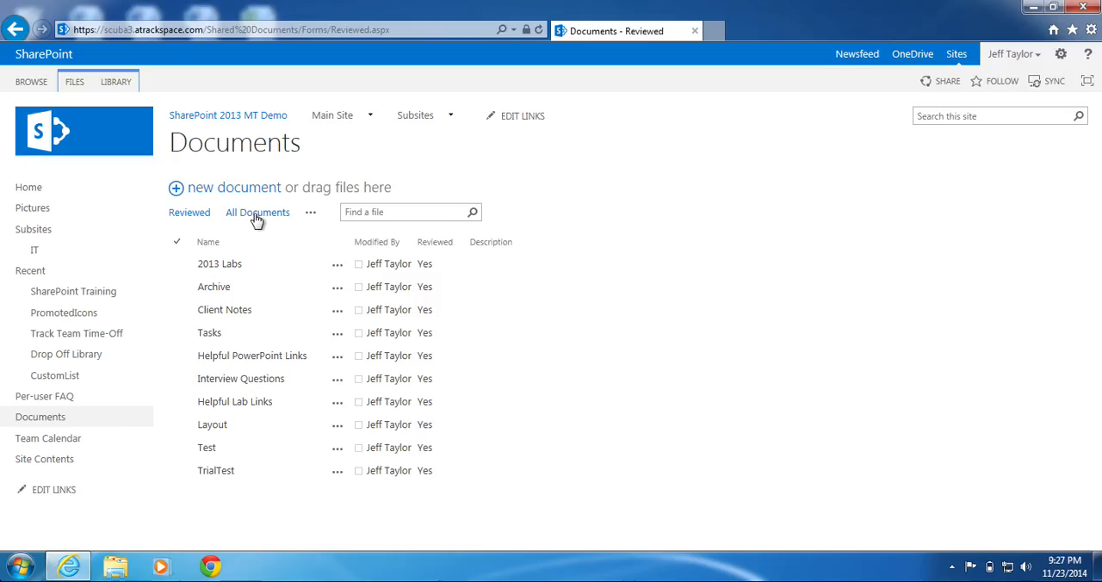
mouse_move(271, 220)
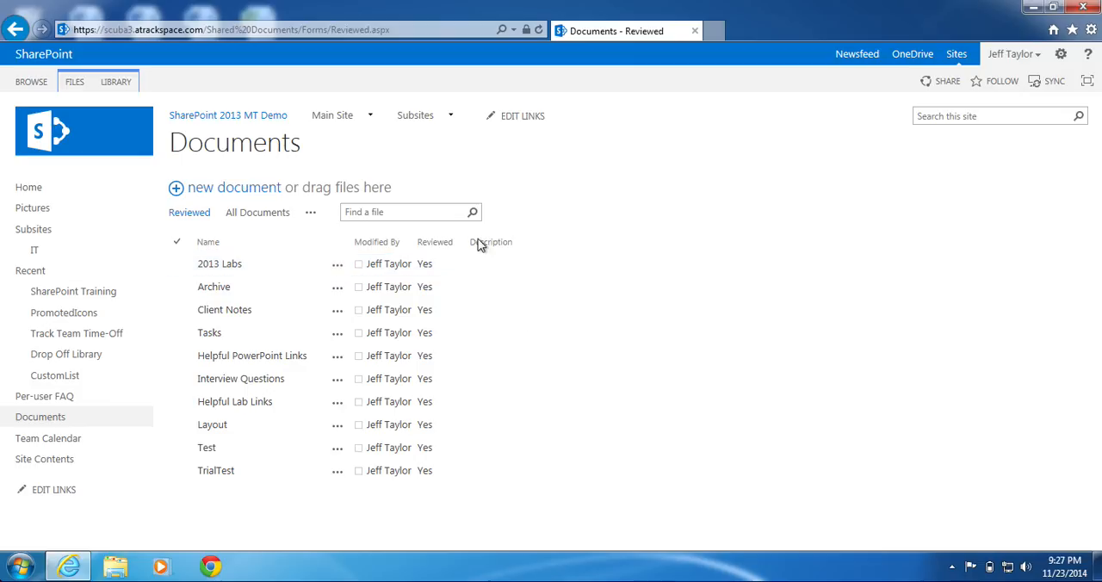
mouse_move(528, 364)
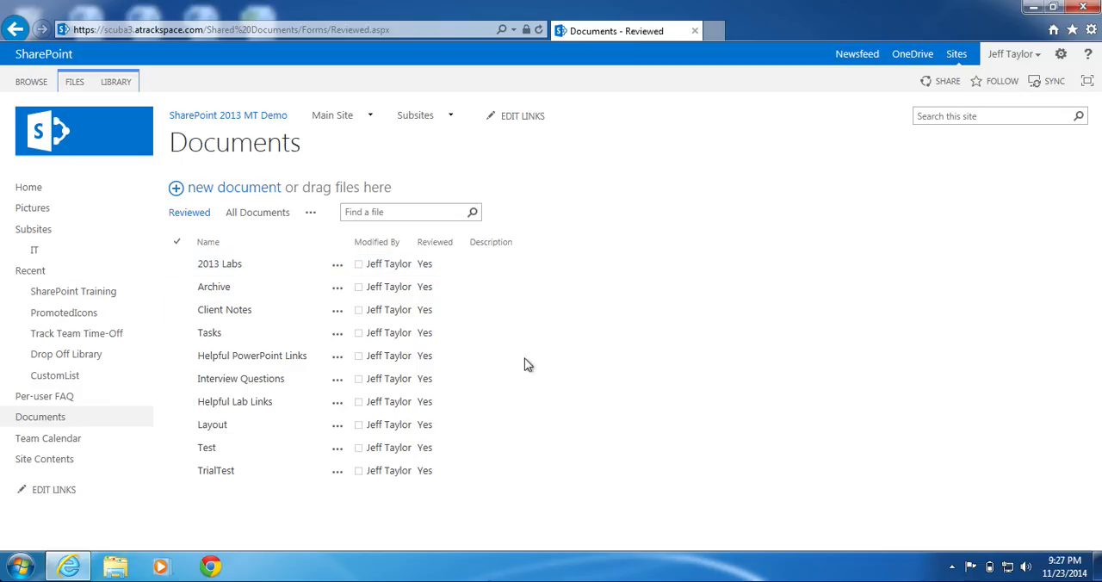